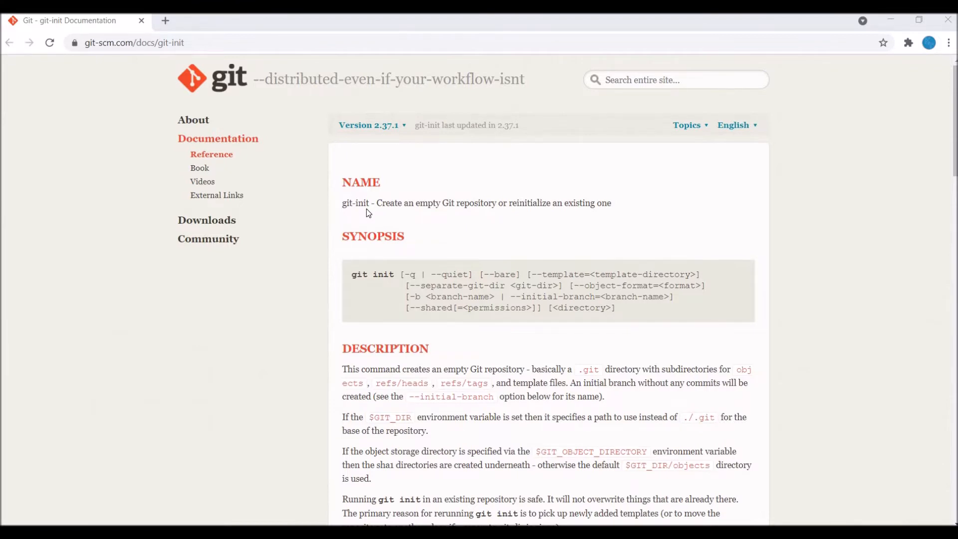
{"action": "mouse_move", "coordinate": [519, 219]}
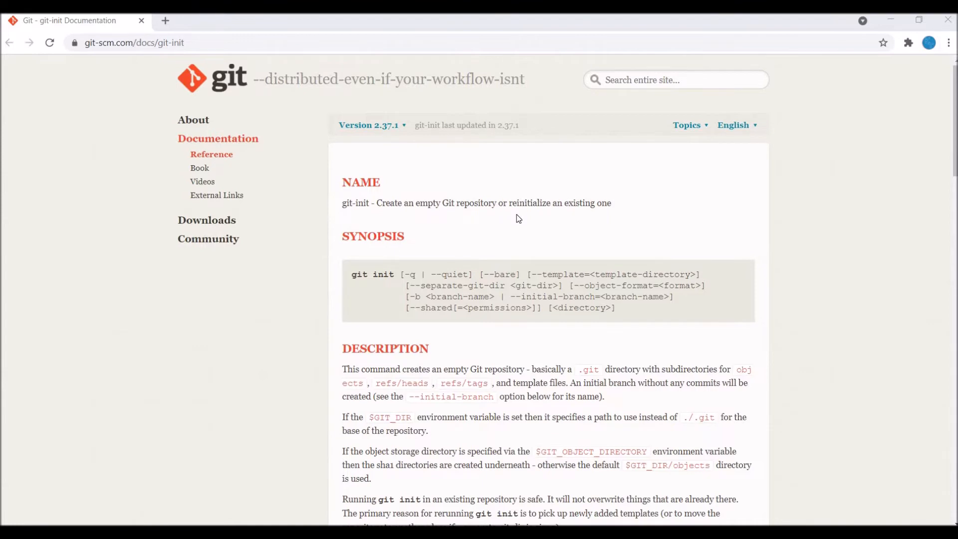
Scroll the git-init page from the synopsis down to Template Directory and Examples.
{"action": "double_click", "coordinate": [371, 274]}
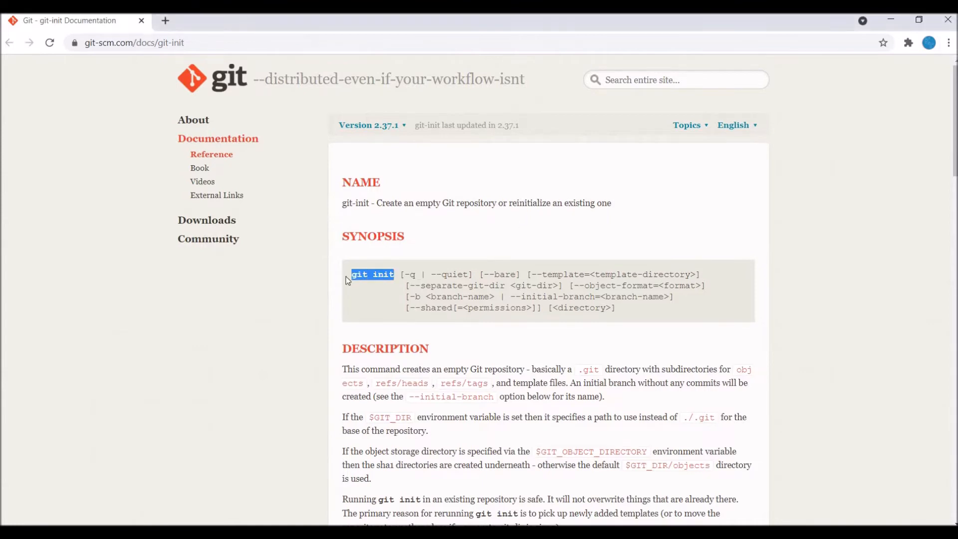
{"action": "left_click", "coordinate": [364, 291]}
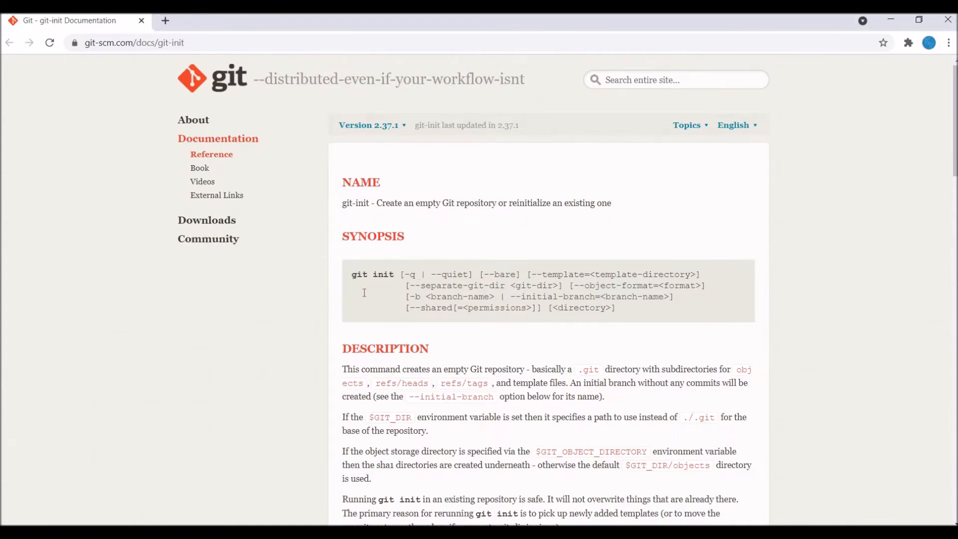
{"action": "mouse_move", "coordinate": [399, 285]}
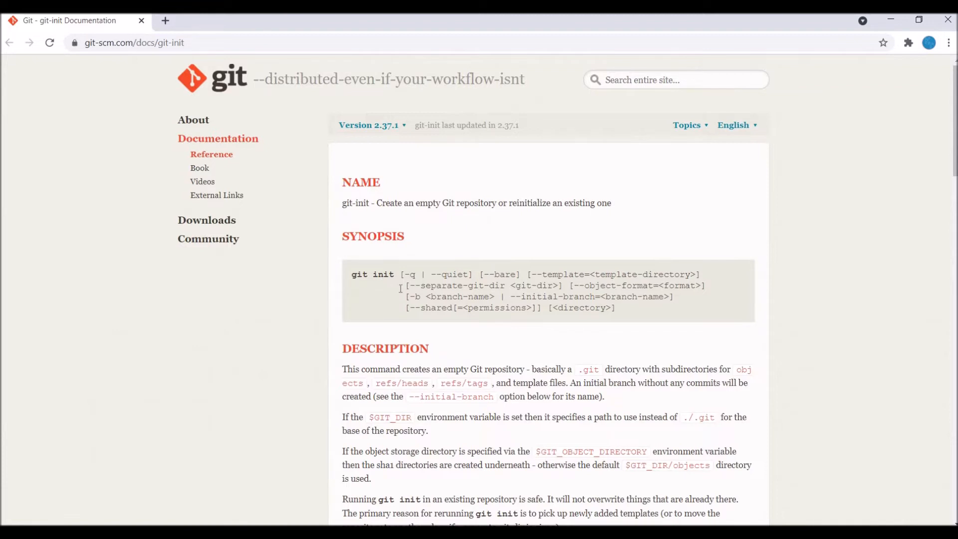
{"action": "scroll", "scroll_direction": "down", "scroll_amount": 3}
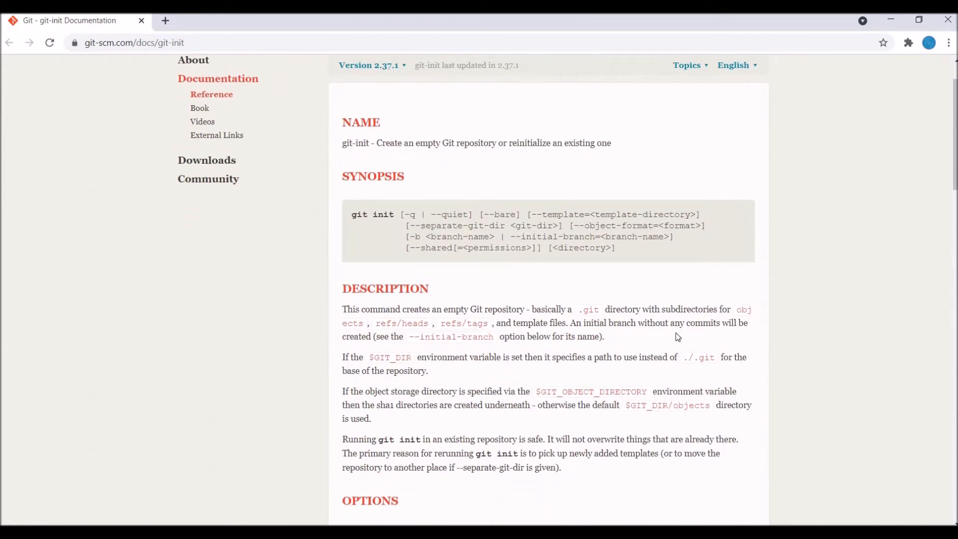
{"action": "scroll", "scroll_direction": "down", "scroll_amount": 3}
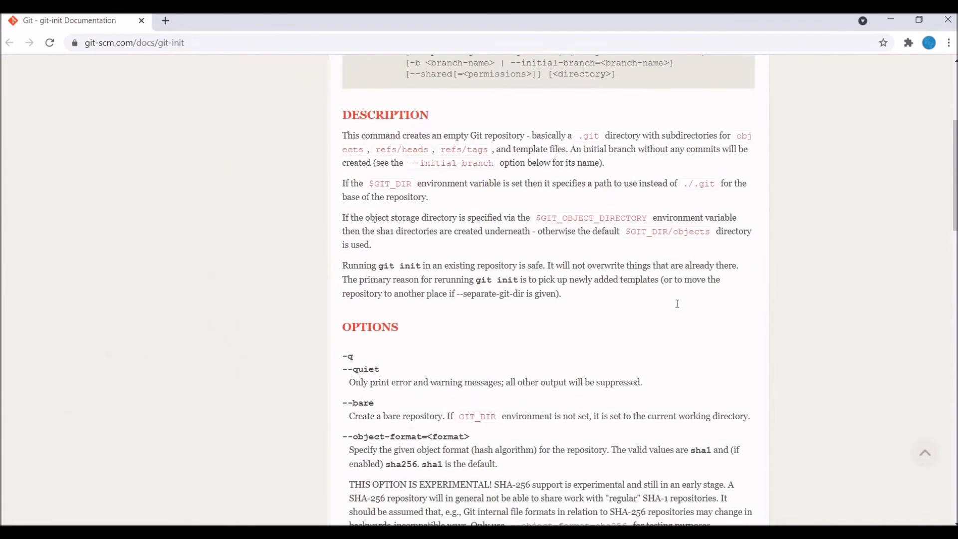
{"action": "scroll", "scroll_direction": "down", "scroll_amount": 3}
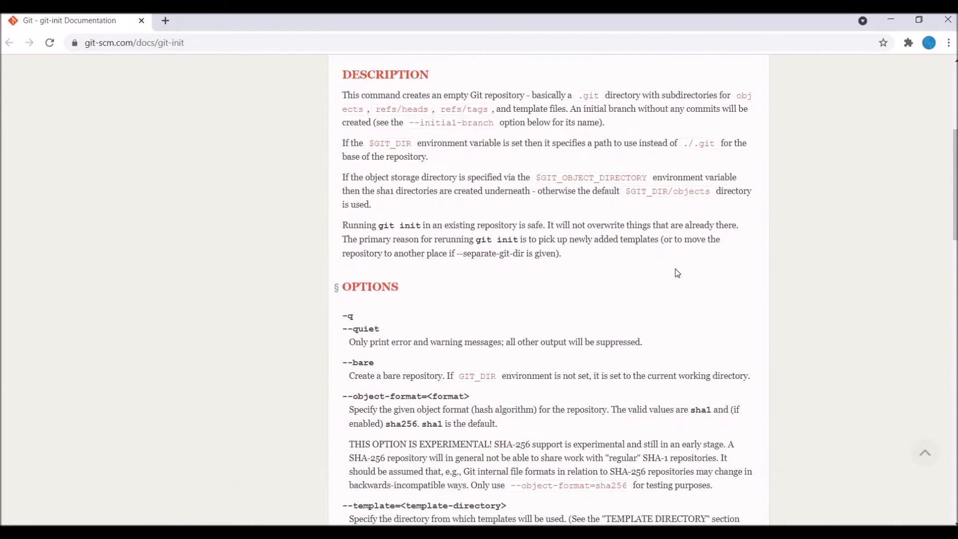
{"action": "scroll", "scroll_direction": "down", "scroll_amount": 3}
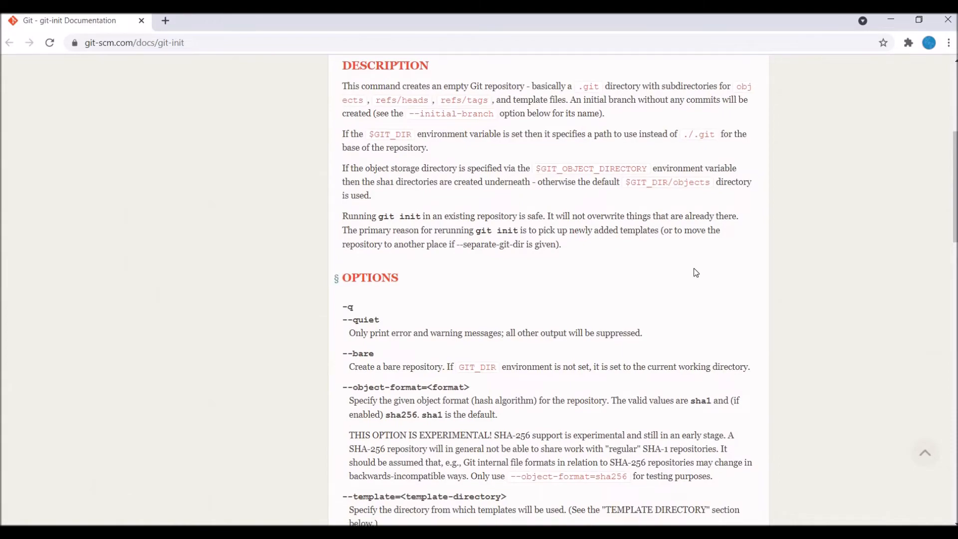
{"action": "scroll", "scroll_direction": "down", "scroll_amount": 3}
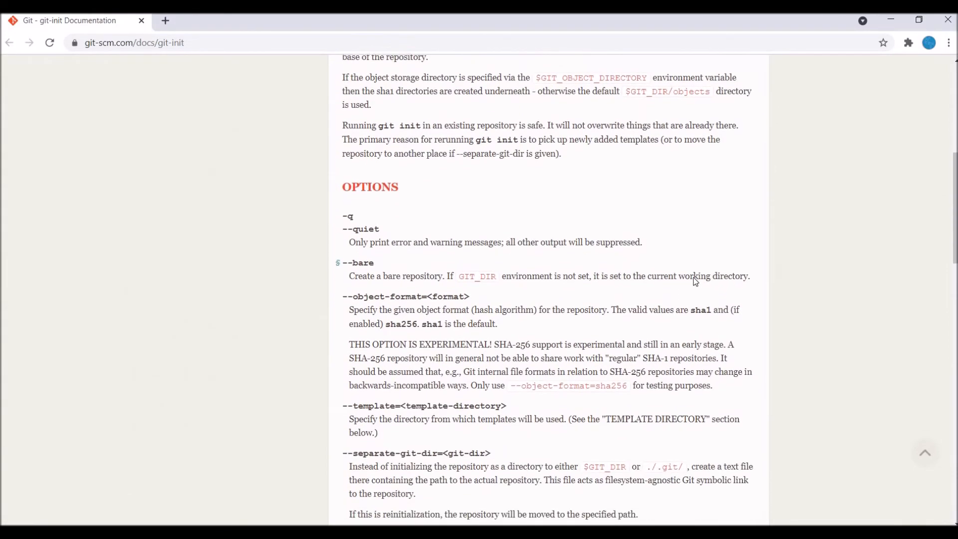
{"action": "scroll", "scroll_direction": "down", "scroll_amount": 3}
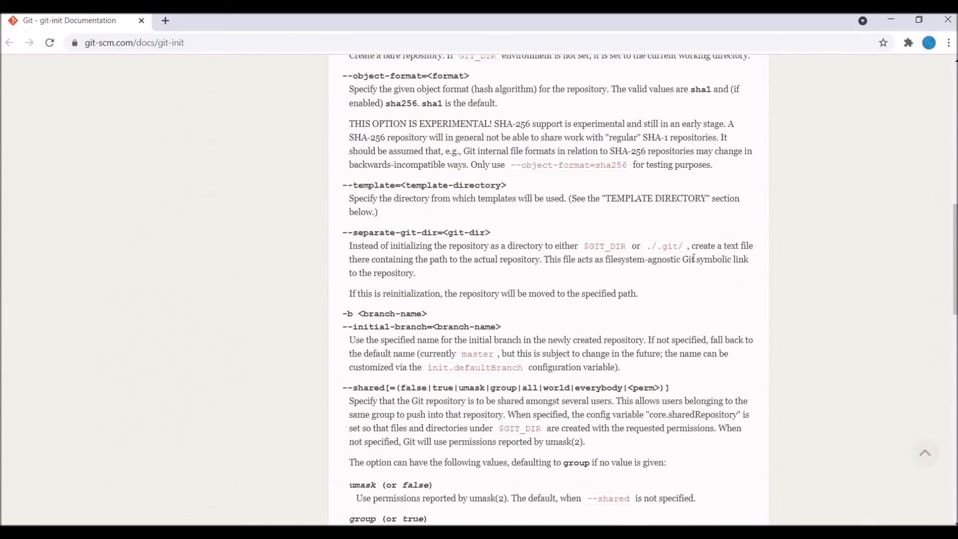
{"action": "scroll", "scroll_direction": "down", "scroll_amount": 3}
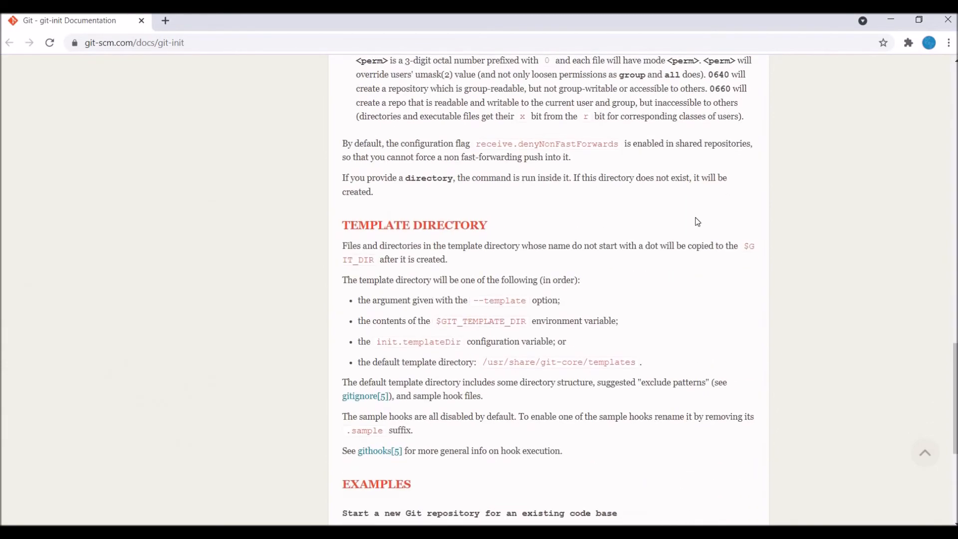
{"action": "scroll", "scroll_direction": "up", "scroll_amount": 3}
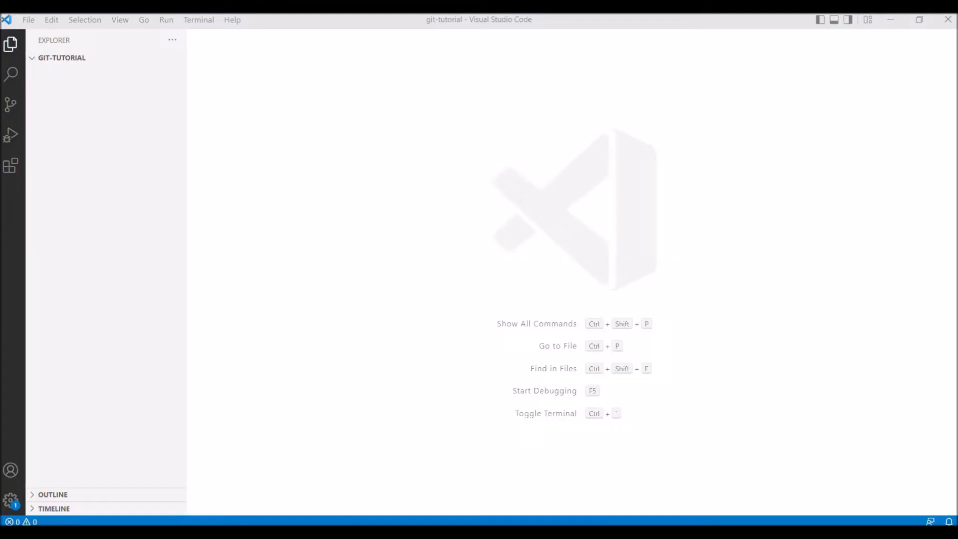
Start a new PowerShell terminal from the Terminal menu in the git-tutorial folder.
{"action": "left_click", "coordinate": [198, 19]}
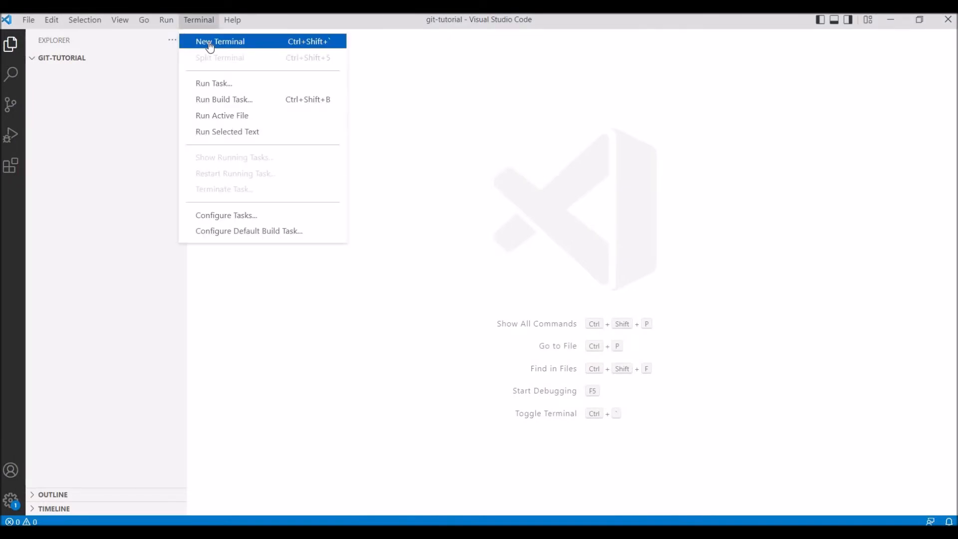
{"action": "left_click", "coordinate": [219, 42]}
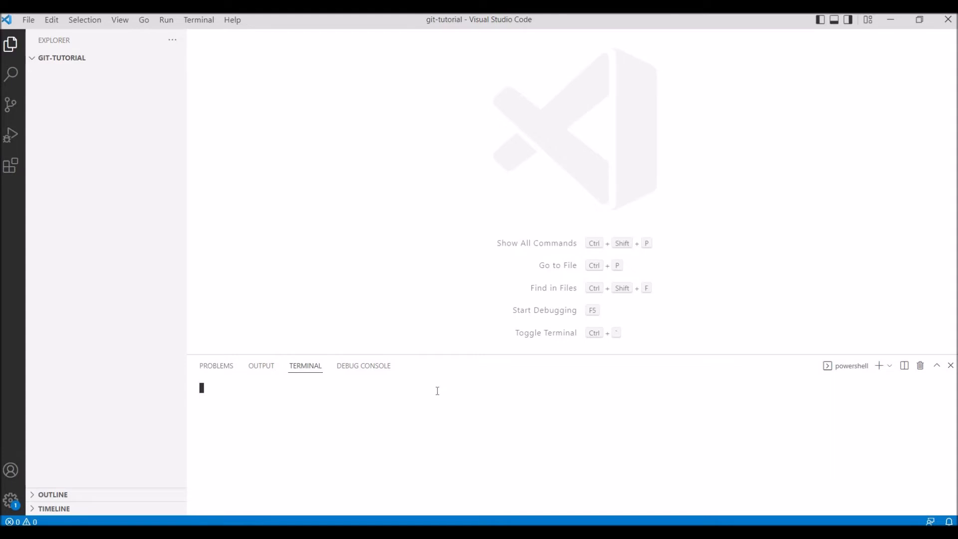
{"action": "mouse_move", "coordinate": [249, 200]}
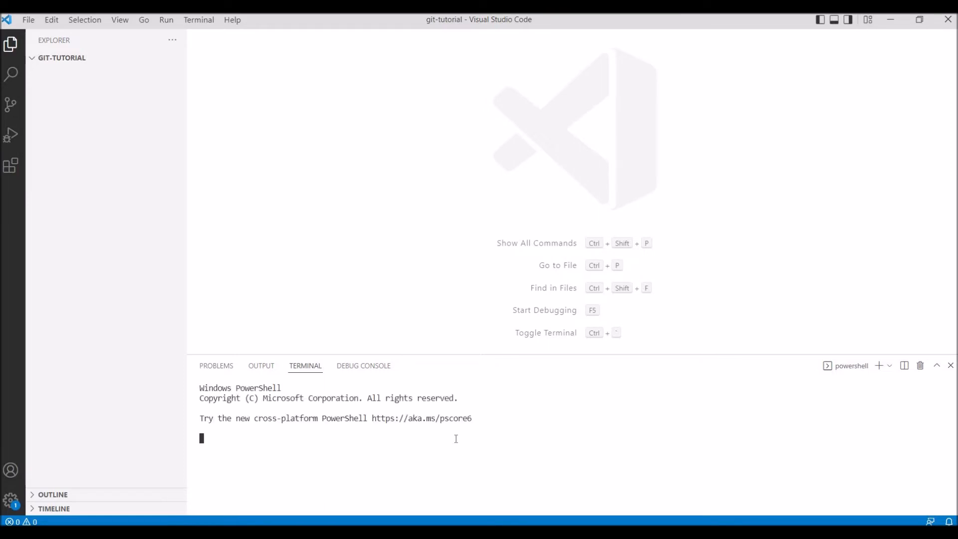
{"action": "mouse_move", "coordinate": [469, 443]}
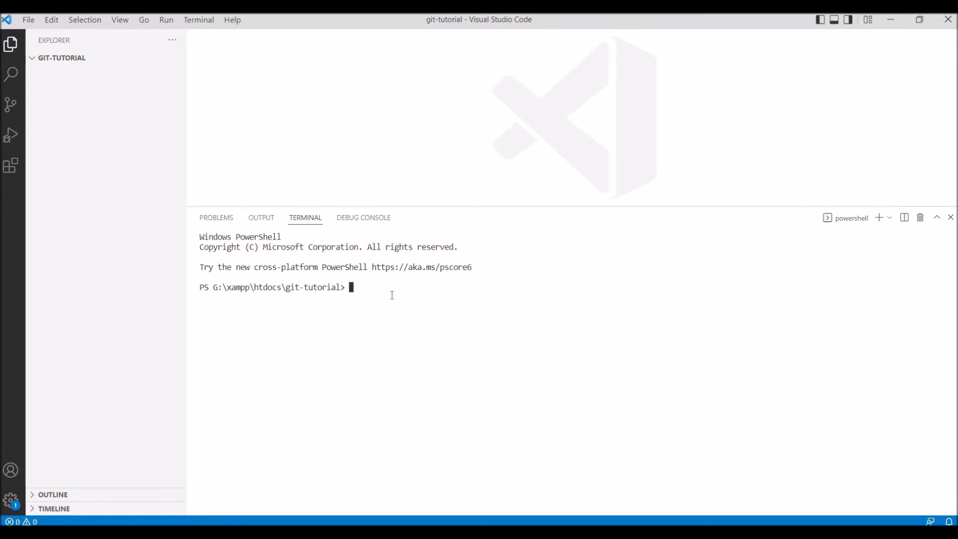
Run git init to create an empty Git repository in git-tutorial.
{"action": "type", "text": "git"}
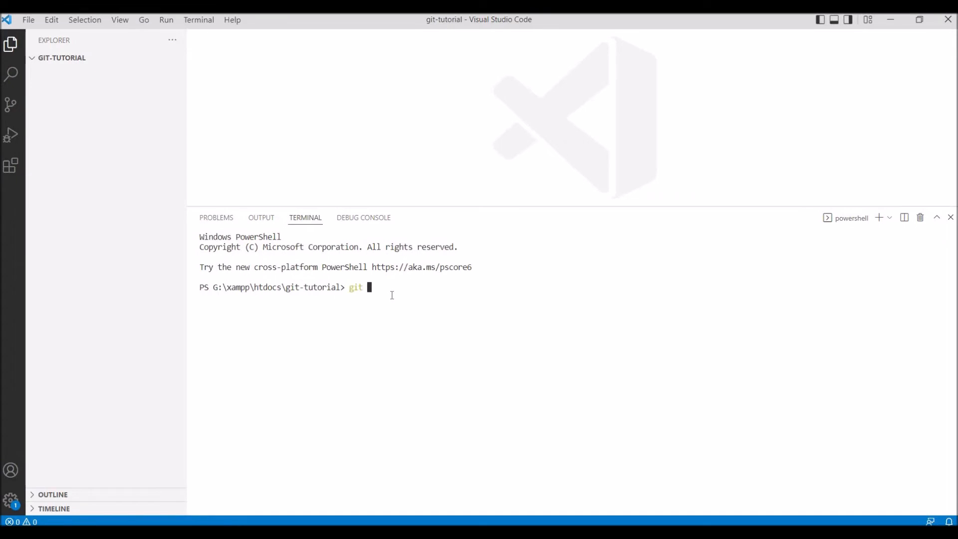
{"action": "type", "text": "init"}
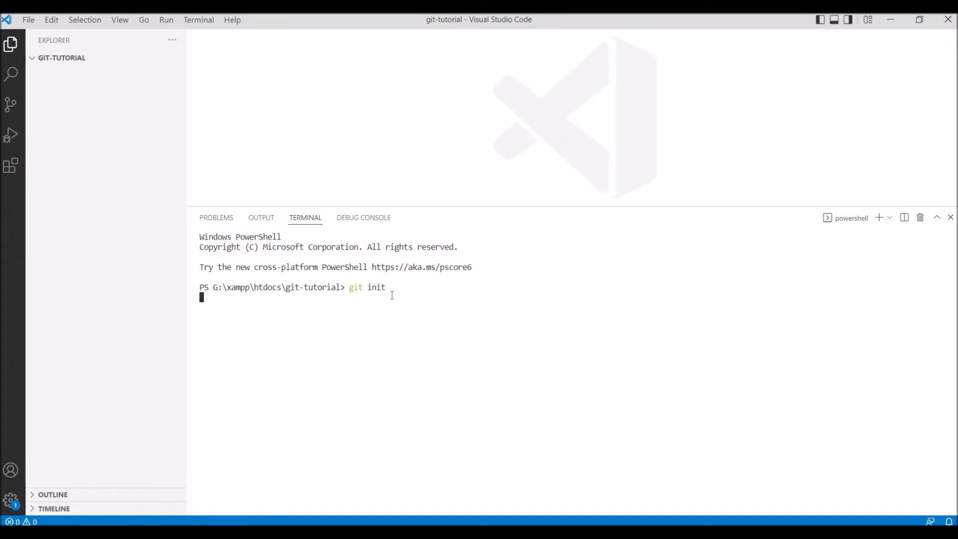
{"action": "key", "text": "Enter"}
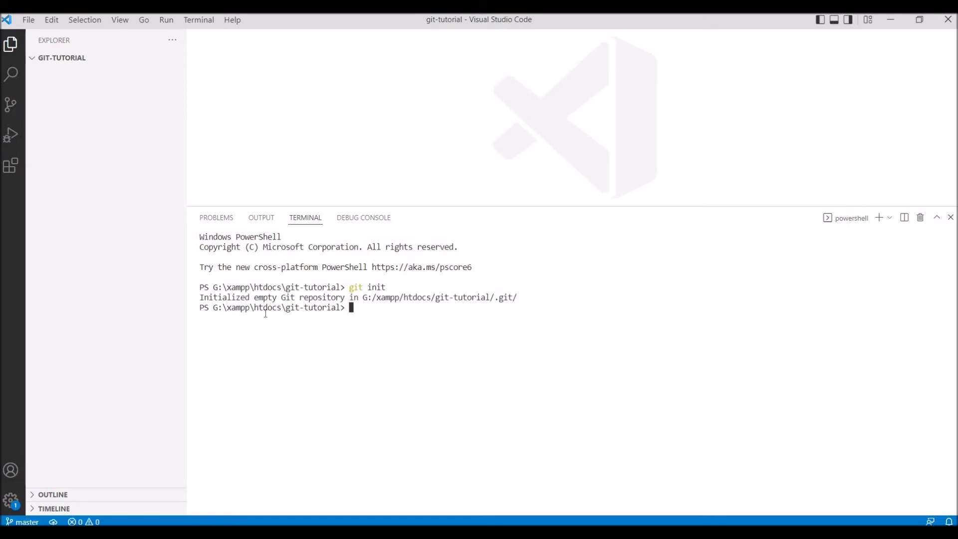
{"action": "mouse_move", "coordinate": [398, 298]}
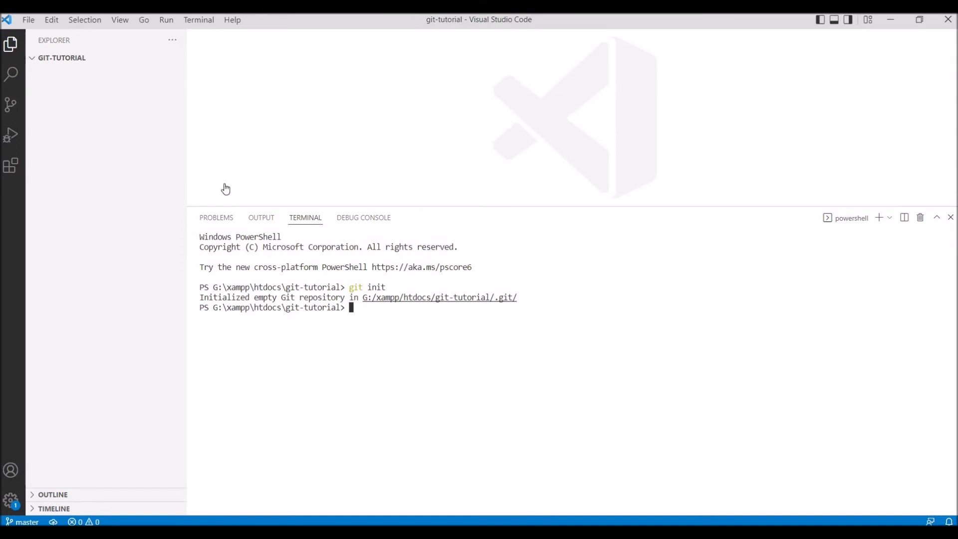
Show the Source Control view with its empty Changes list for the new repository.
{"action": "left_click", "coordinate": [60, 58]}
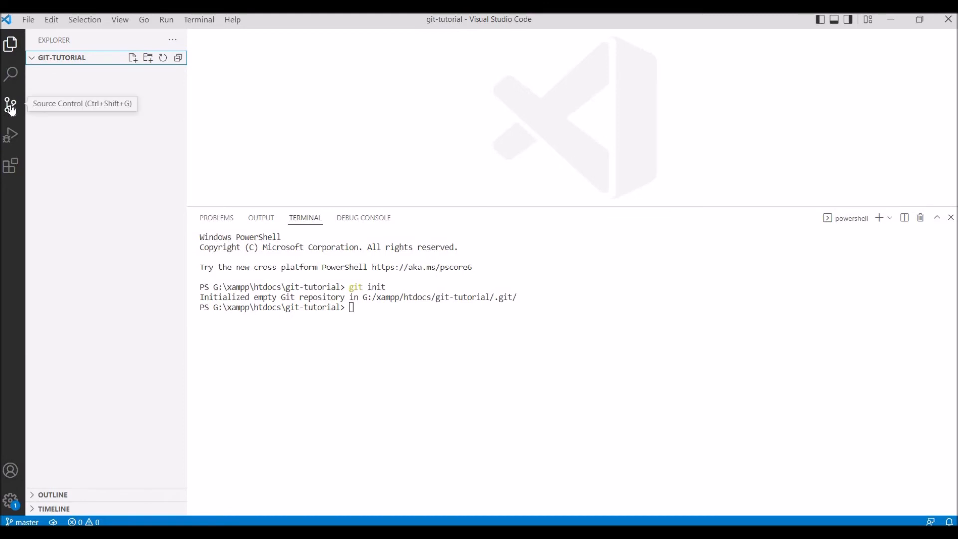
{"action": "left_click", "coordinate": [10, 102]}
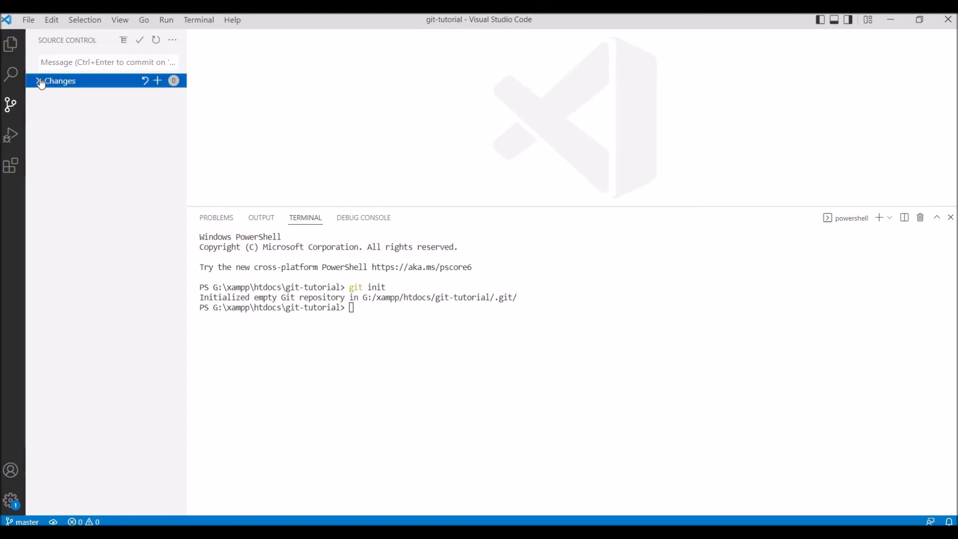
{"action": "left_click", "coordinate": [10, 45]}
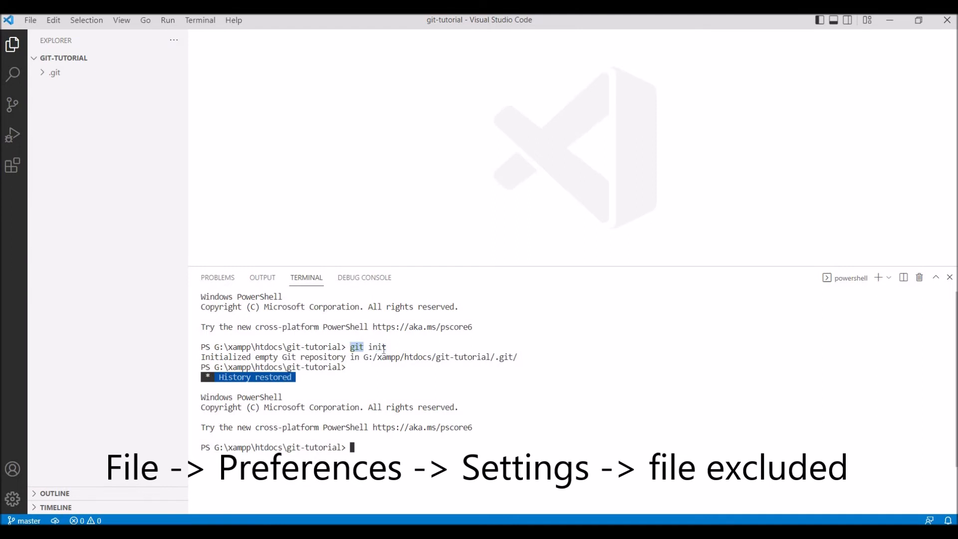
{"action": "mouse_move", "coordinate": [46, 73]}
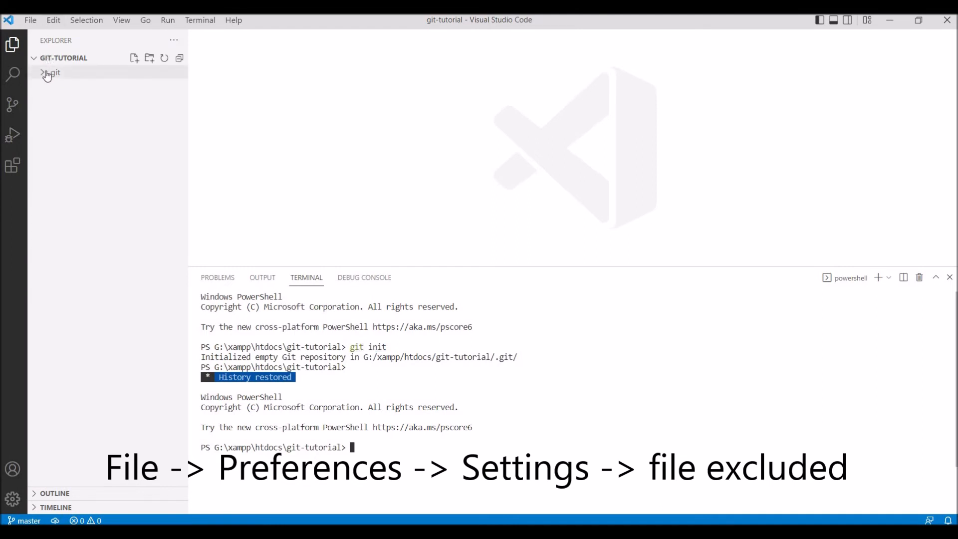
Expand the .git folder to reveal hooks, info, objects, refs, config, description and HEAD.
{"action": "left_click", "coordinate": [48, 72]}
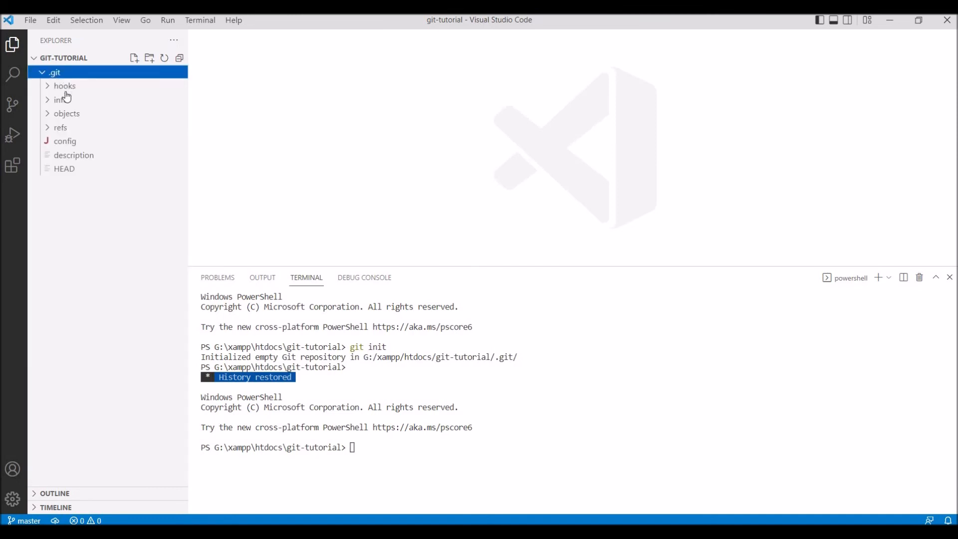
{"action": "mouse_move", "coordinate": [72, 171]}
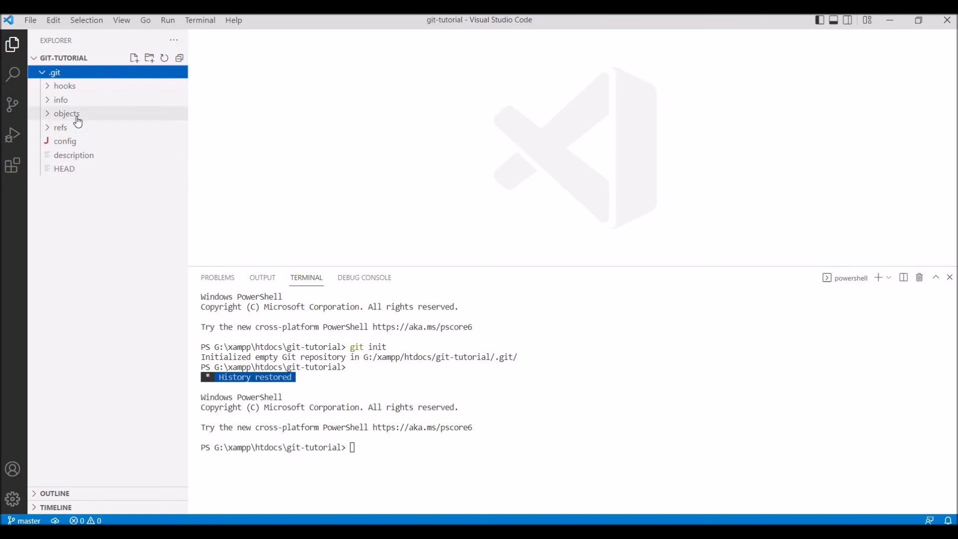
{"action": "mouse_move", "coordinate": [72, 92]}
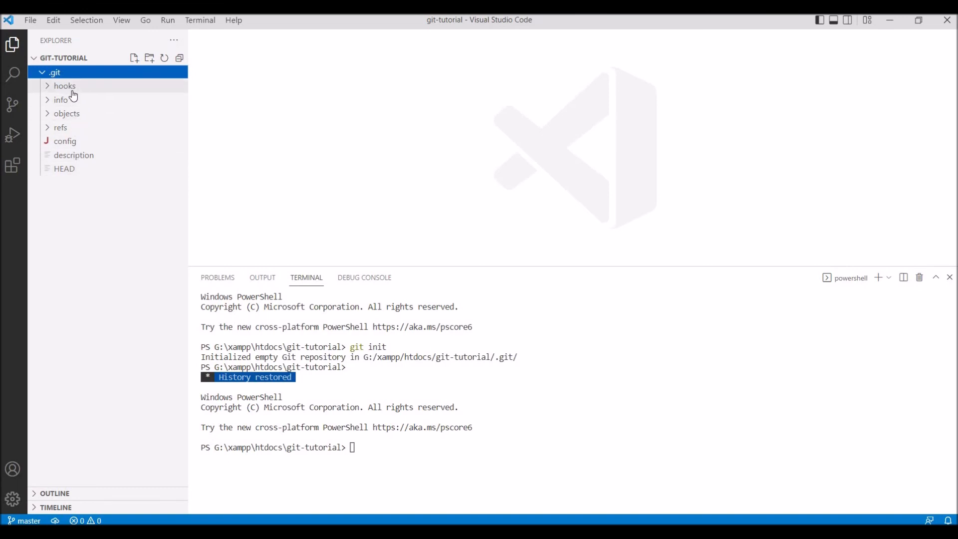
{"action": "mouse_move", "coordinate": [73, 93]}
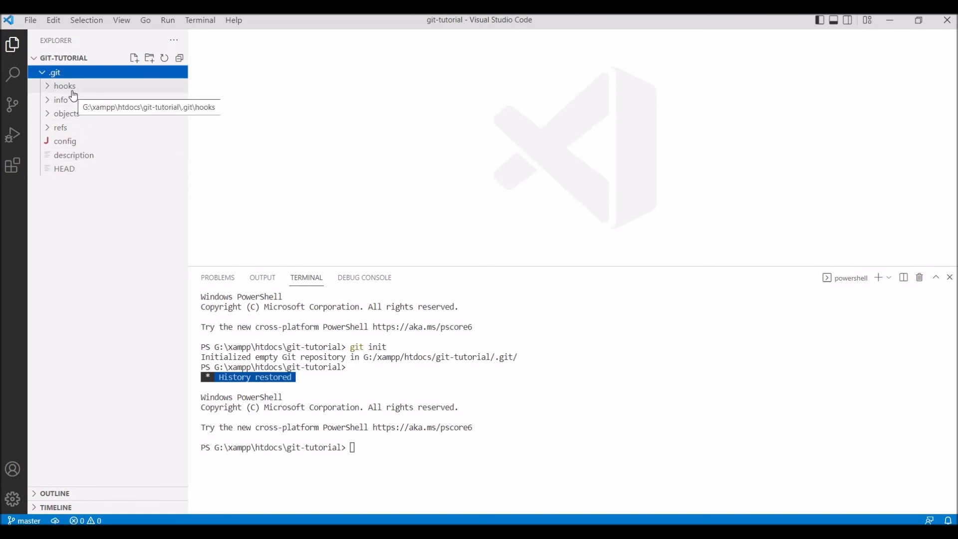